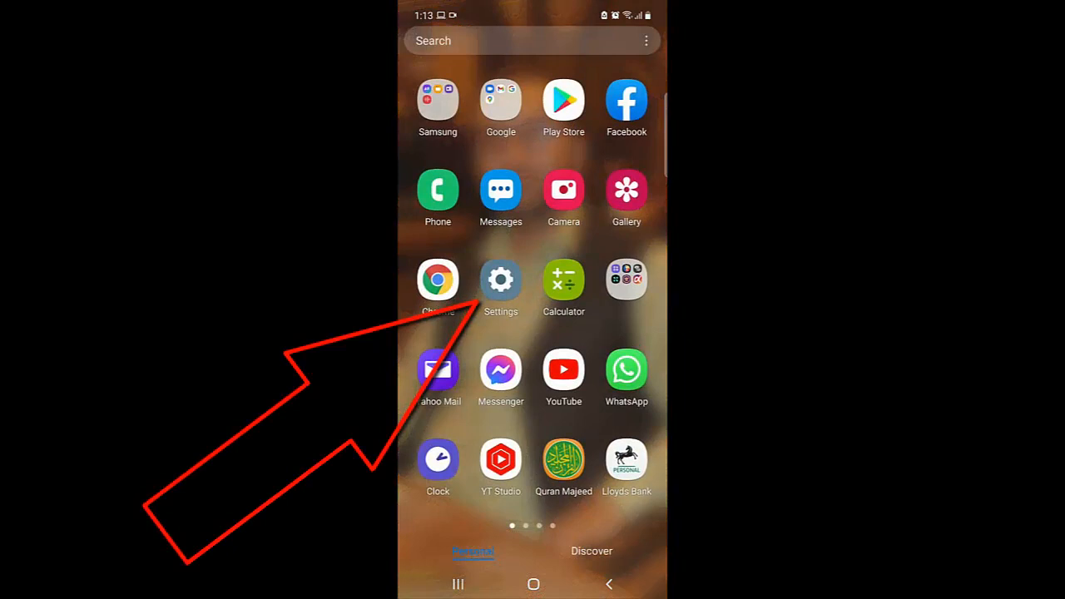
# - Launch Settings and scroll the main list down to About phone
pyautogui.click(501, 278)
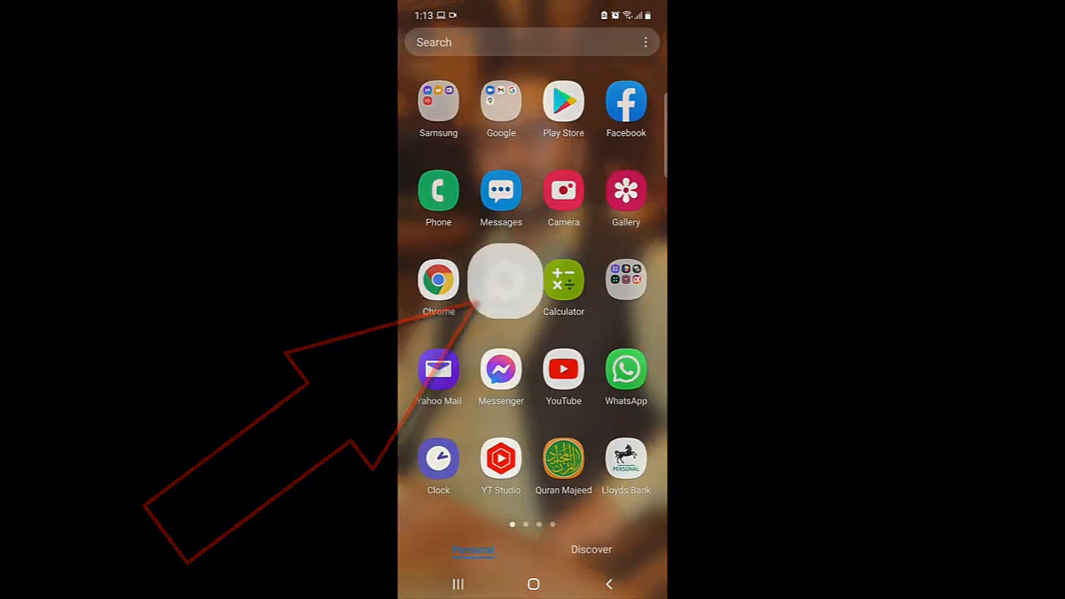
pyautogui.click(505, 279)
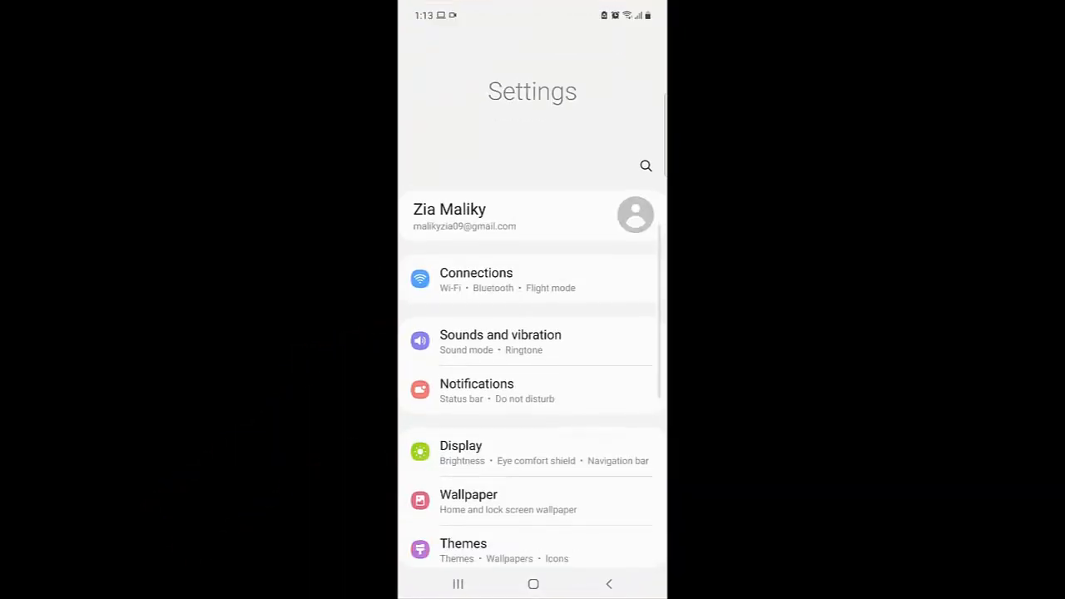
pyautogui.scroll(-3)
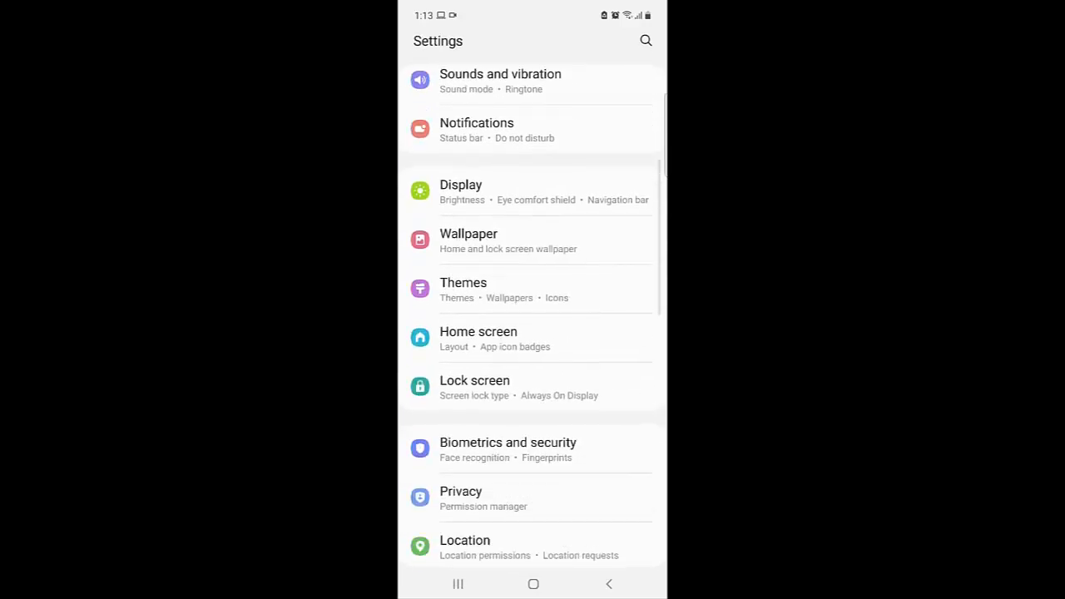
pyautogui.scroll(-3)
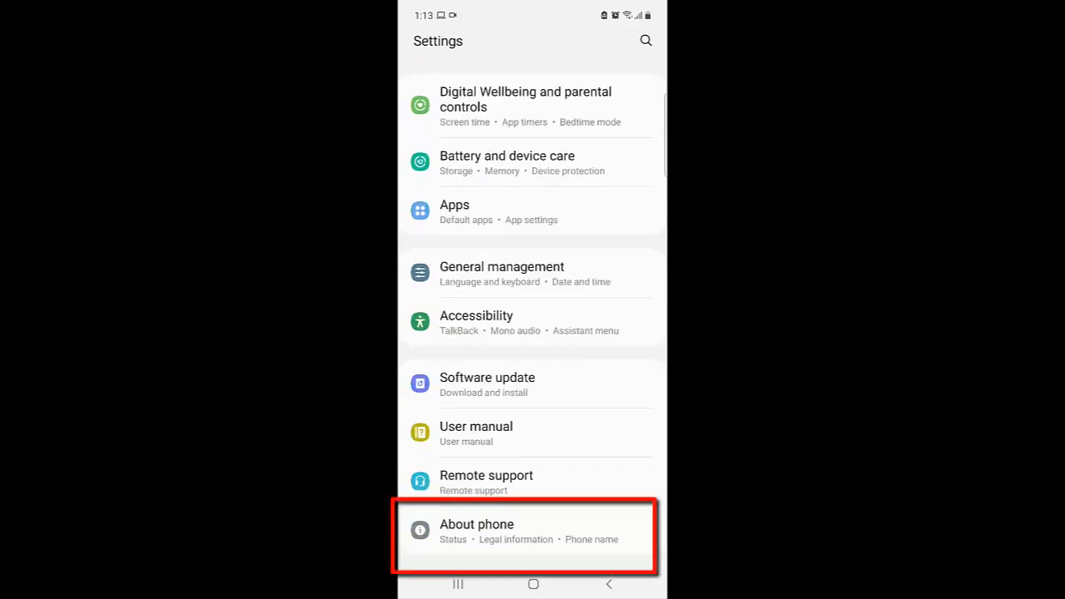
pyautogui.click(499, 531)
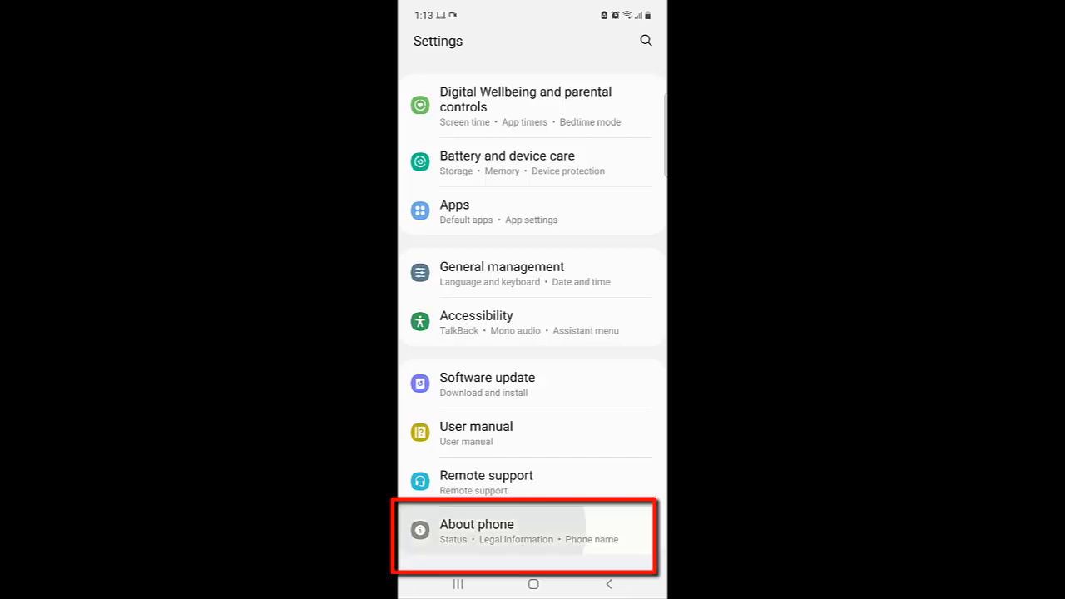
# - Check the phone number, model, serial and IMEI on About phone, then go back
pyautogui.click(477, 532)
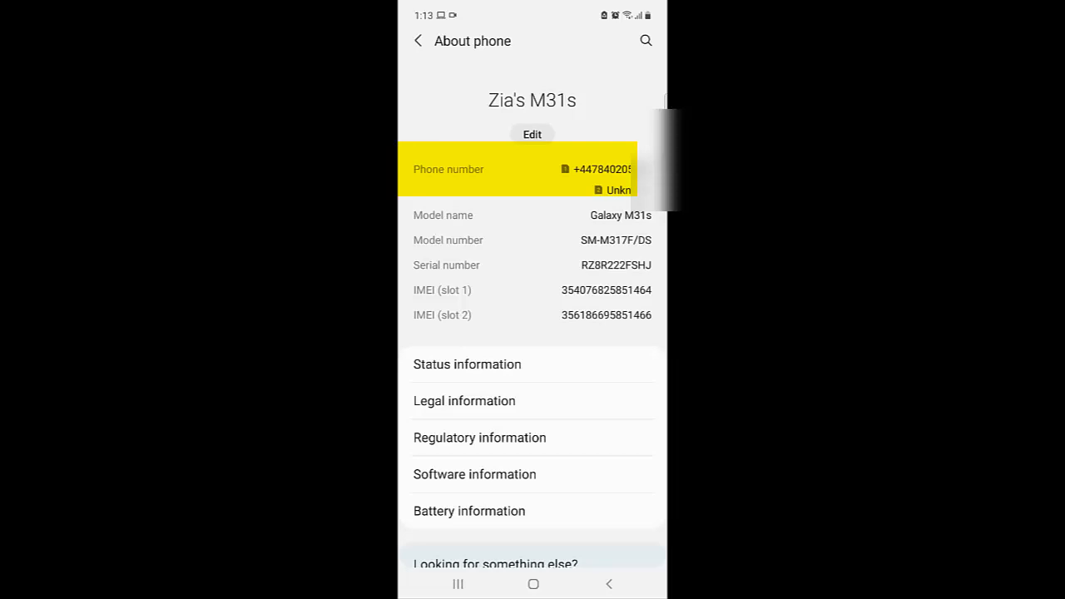
pyautogui.scroll(-3)
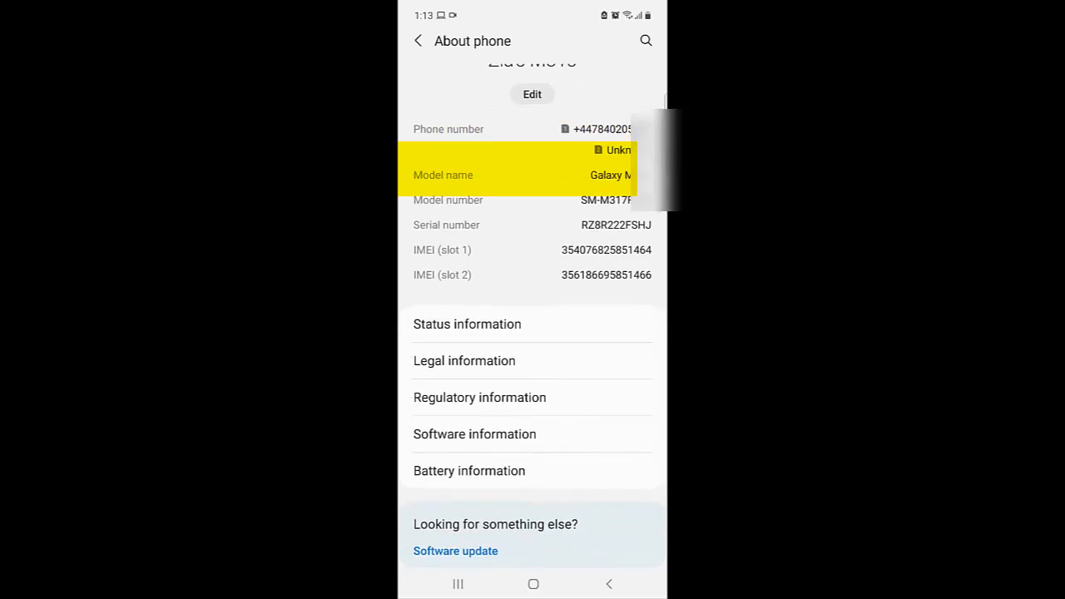
pyautogui.click(418, 39)
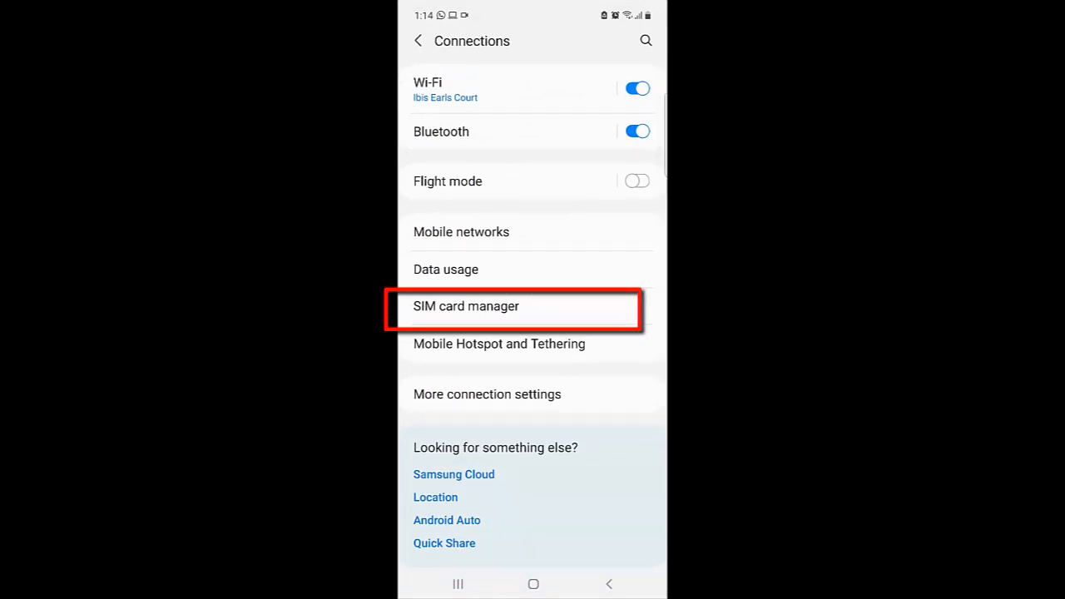
# - Open SIM card manager from the Connections page
pyautogui.click(512, 306)
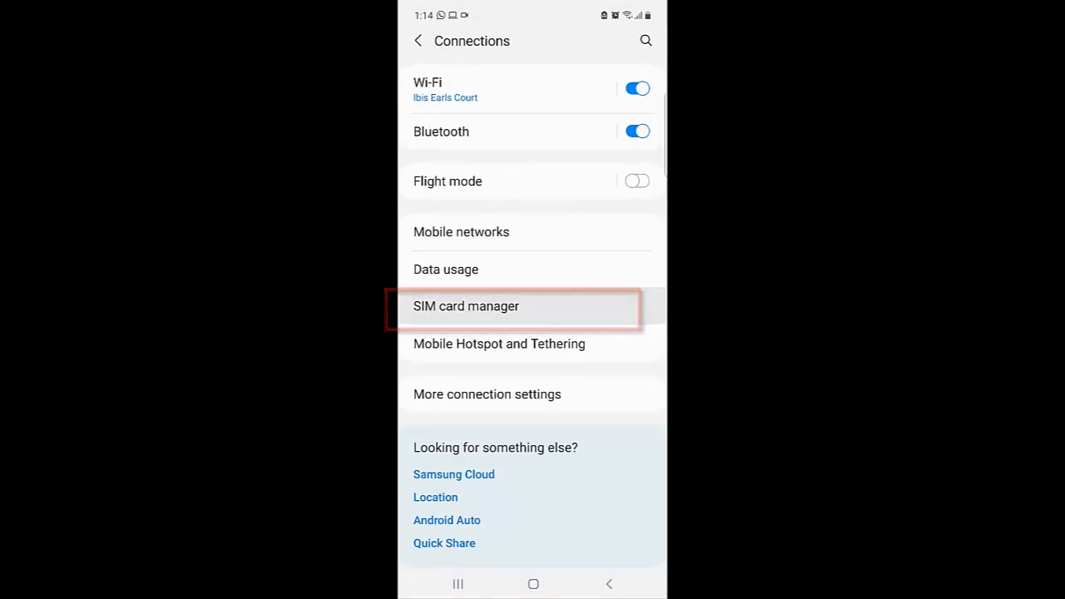
pyautogui.click(467, 306)
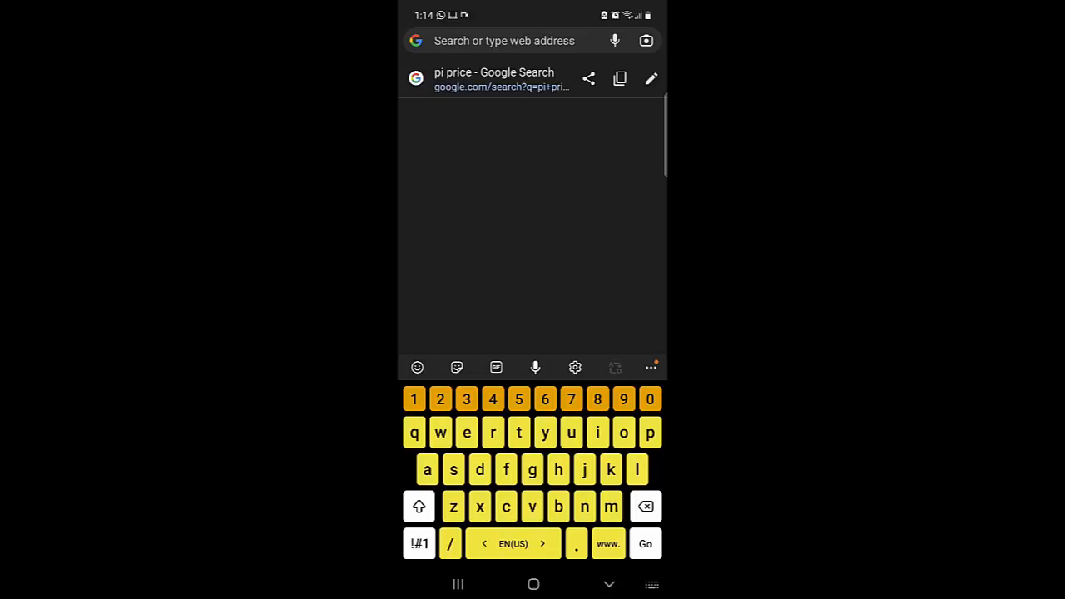
# - Search Google in Chrome for "what's my phone number"
pyautogui.write('what')
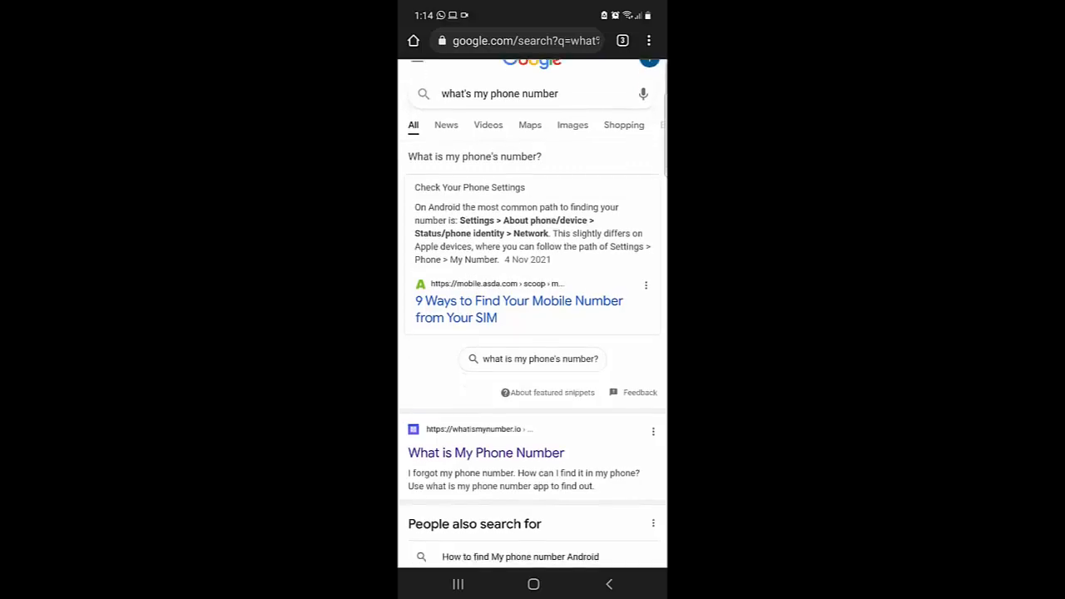
# - Scroll the results and open the whatismynumber.io "What is My Phone Number" page
pyautogui.scroll(-3)
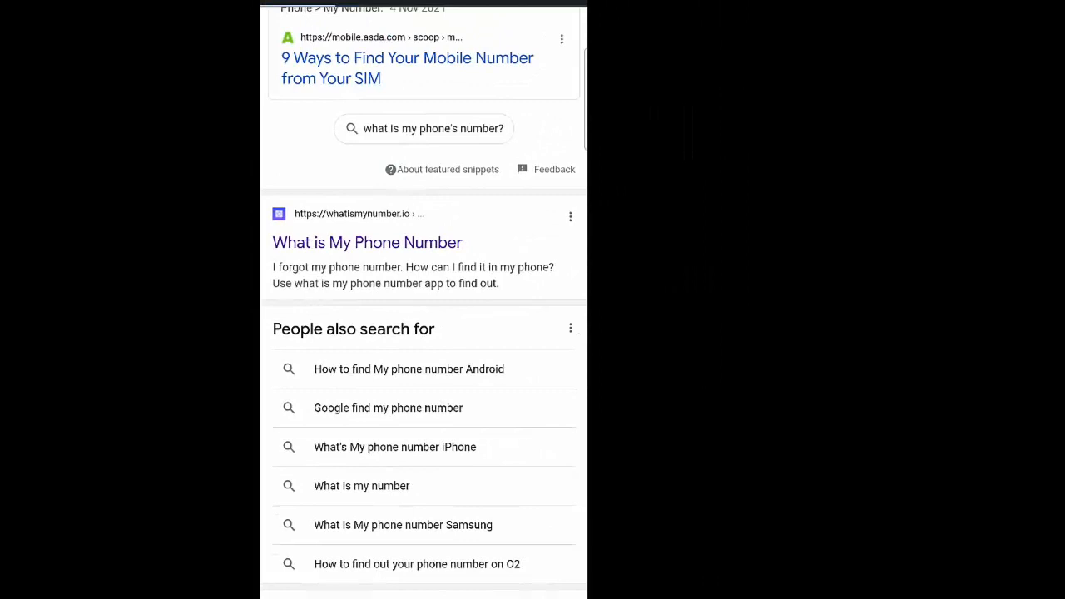
pyautogui.click(367, 242)
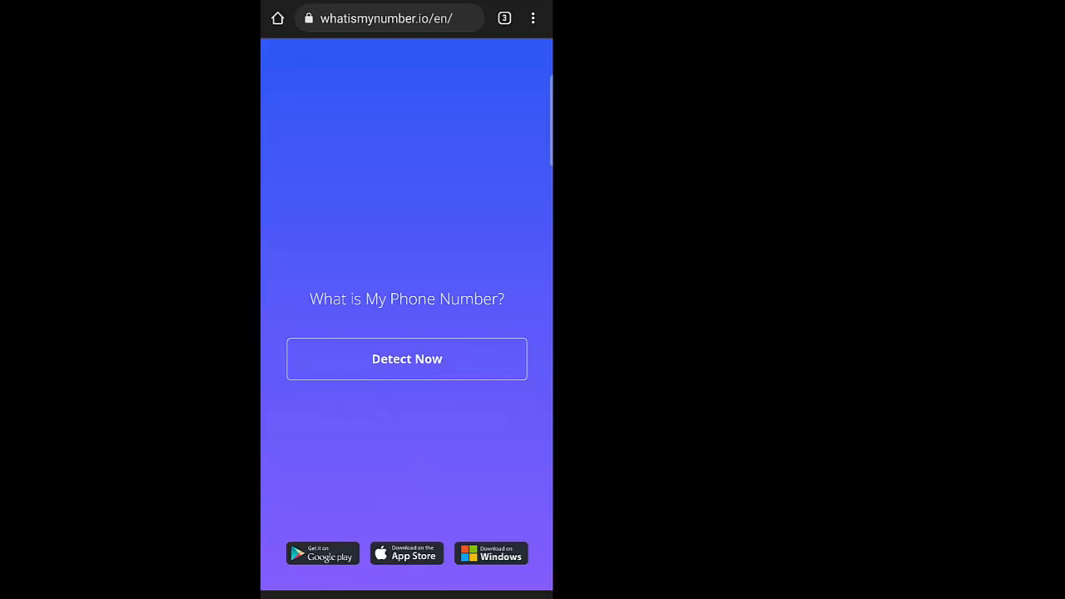
pyautogui.click(406, 358)
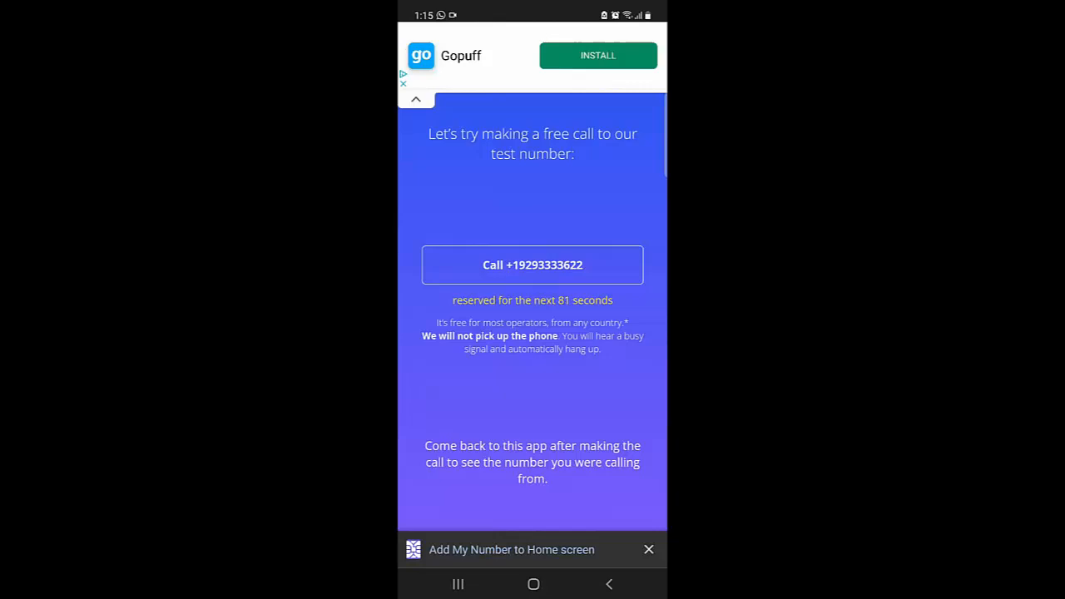
pyautogui.click(532, 265)
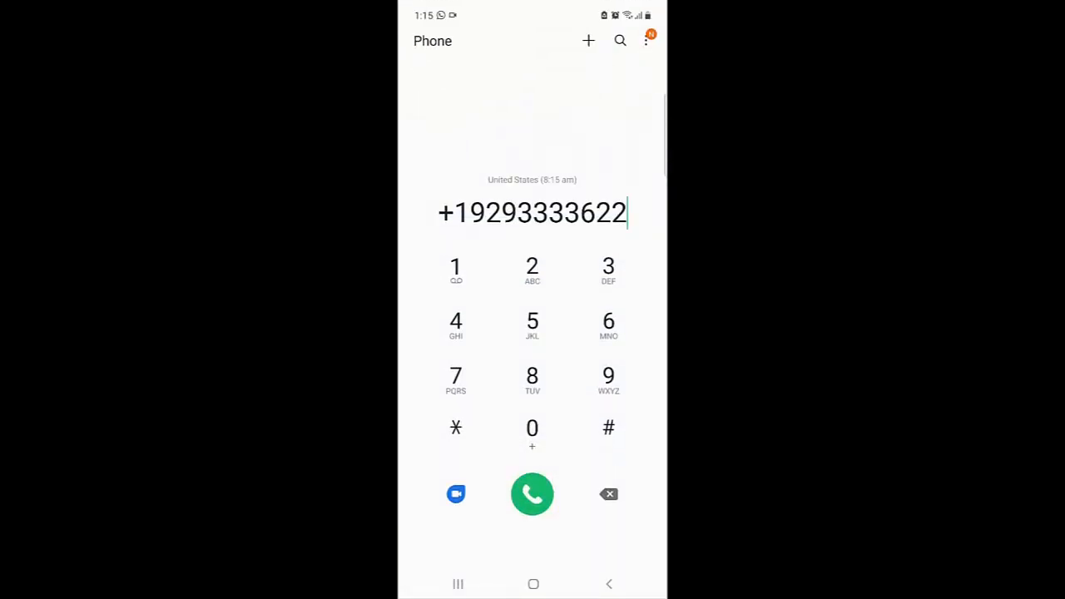
pyautogui.click(532, 493)
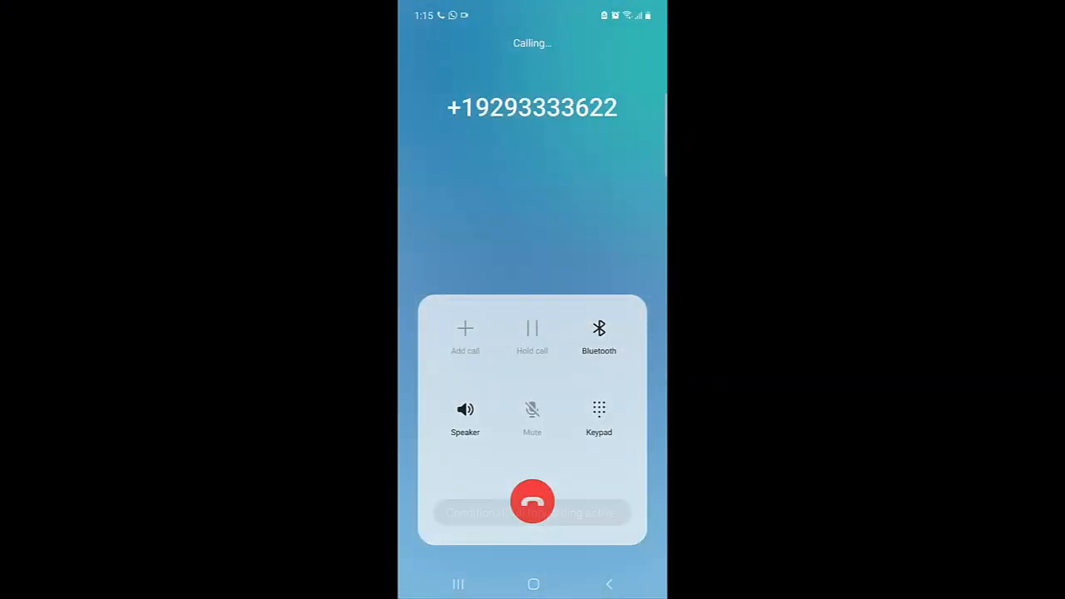
pyautogui.click(466, 410)
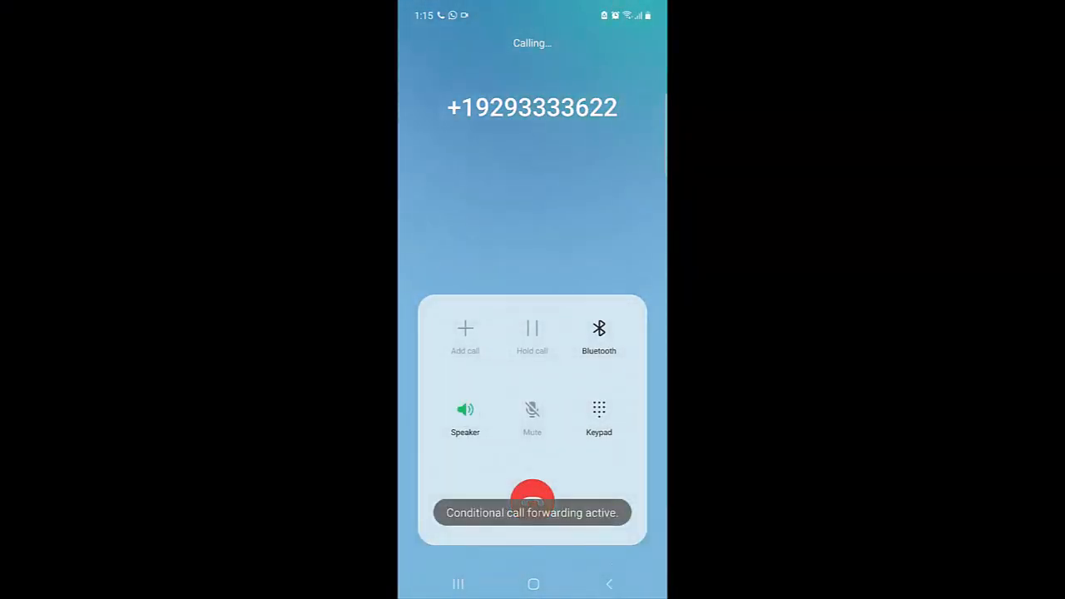
pyautogui.click(532, 499)
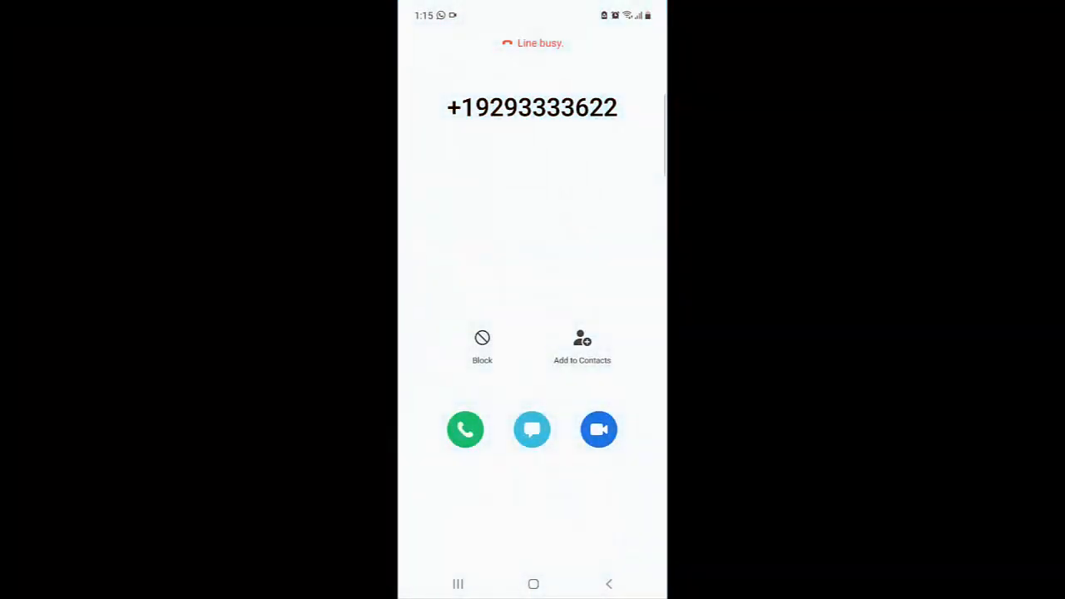